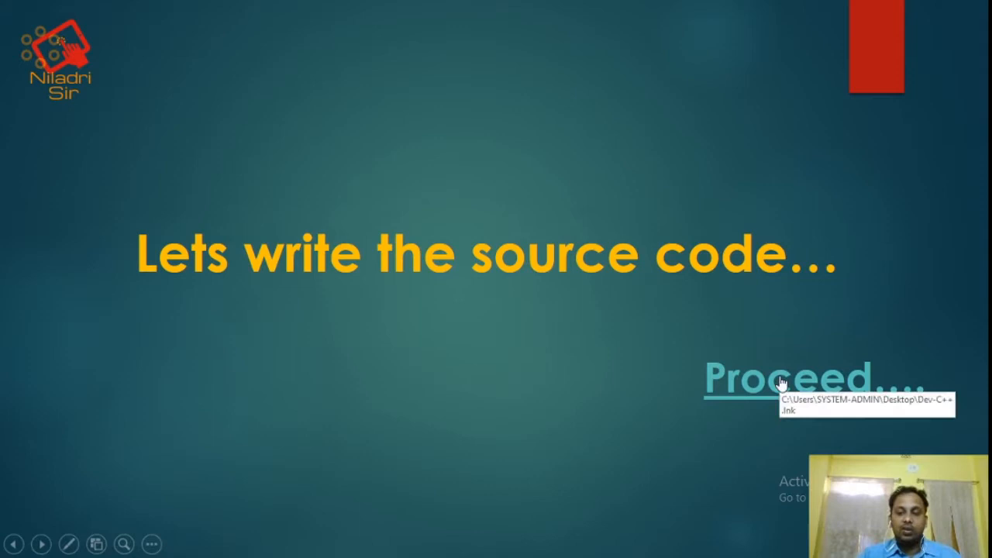
Launch Dev-C++ via the slide's Proceed link, accept the warning, and begin a new source file.
left_click(806, 378)
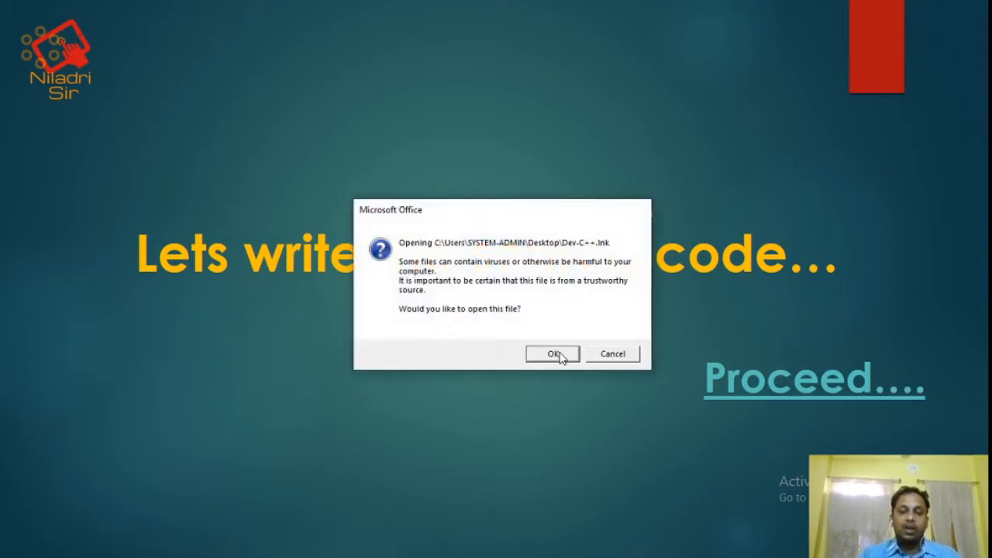
left_click(552, 353)
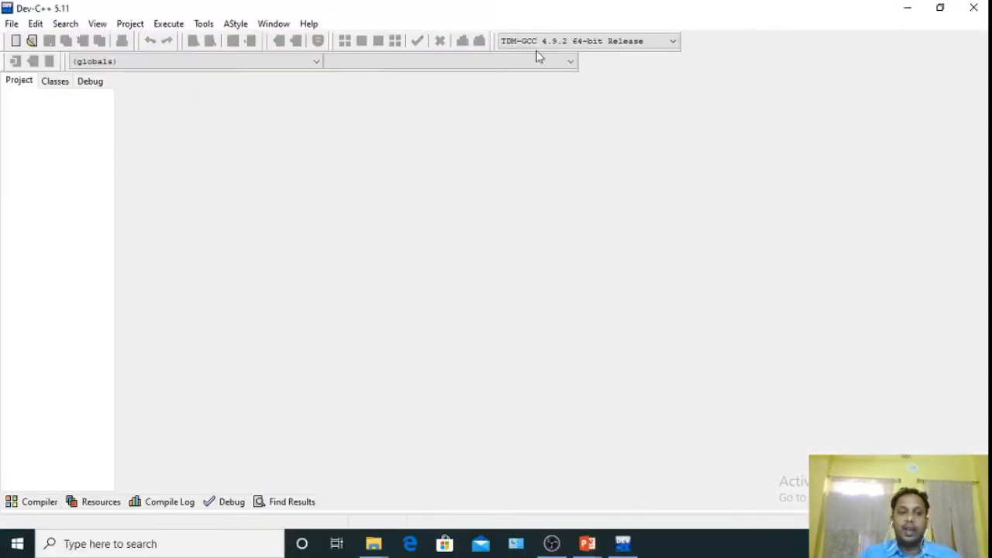
left_click(13, 23)
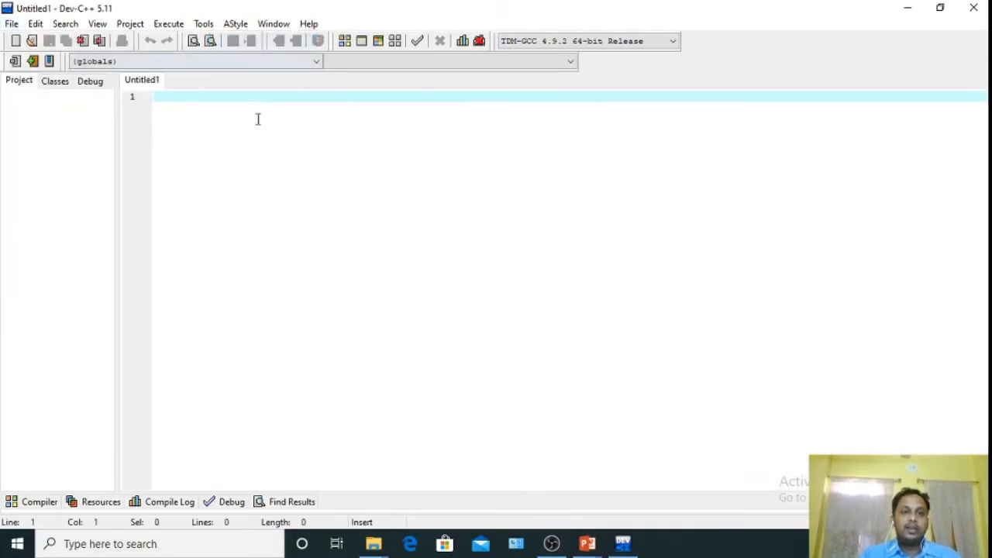
Write the two header lines #include<stdio.h> and #include<conio.h>.
type("#")
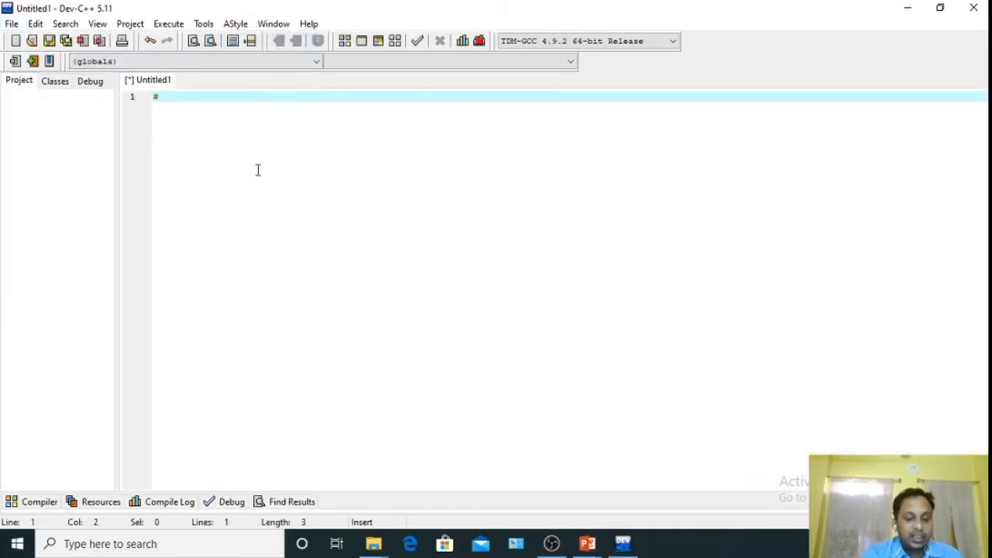
type("include<stdio>")
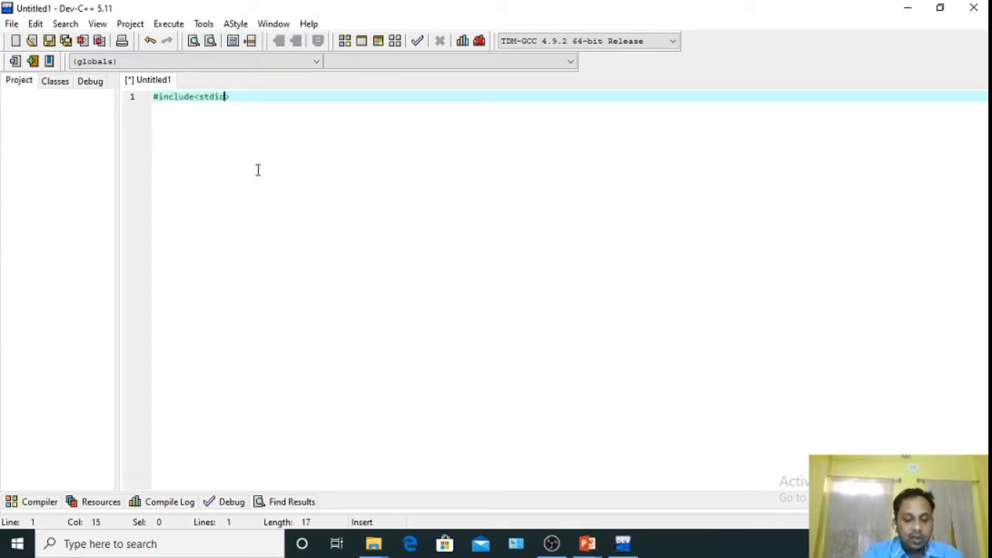
type(".h>")
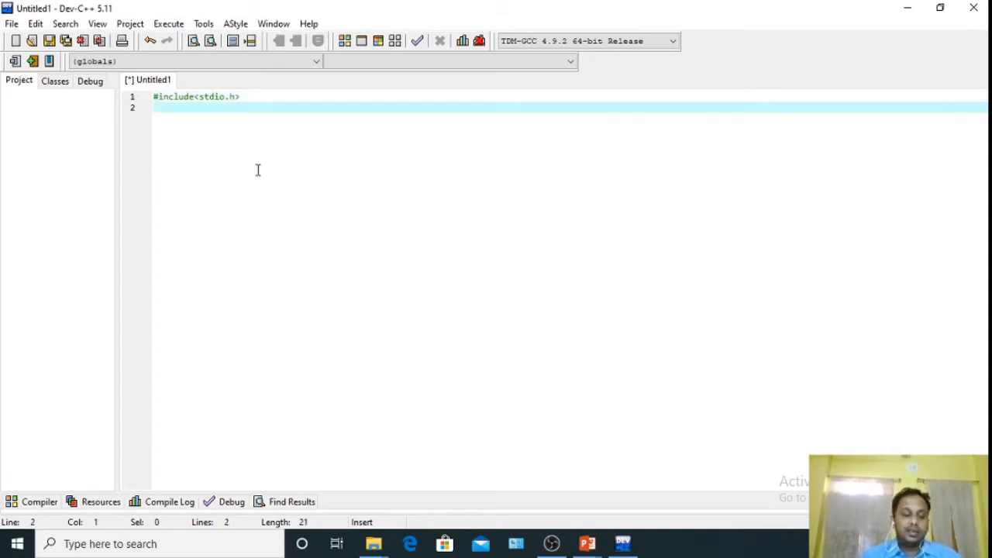
type("#in")
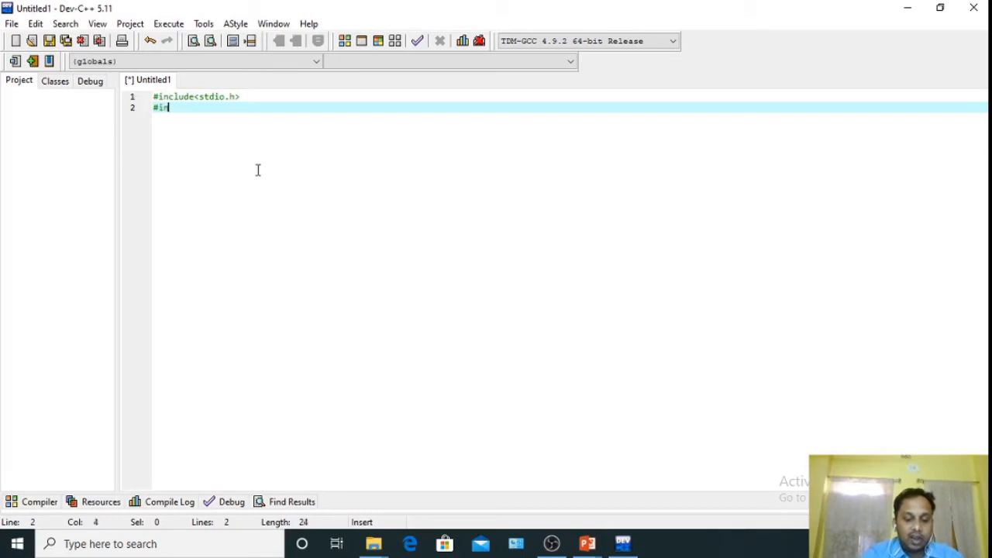
type("clude")
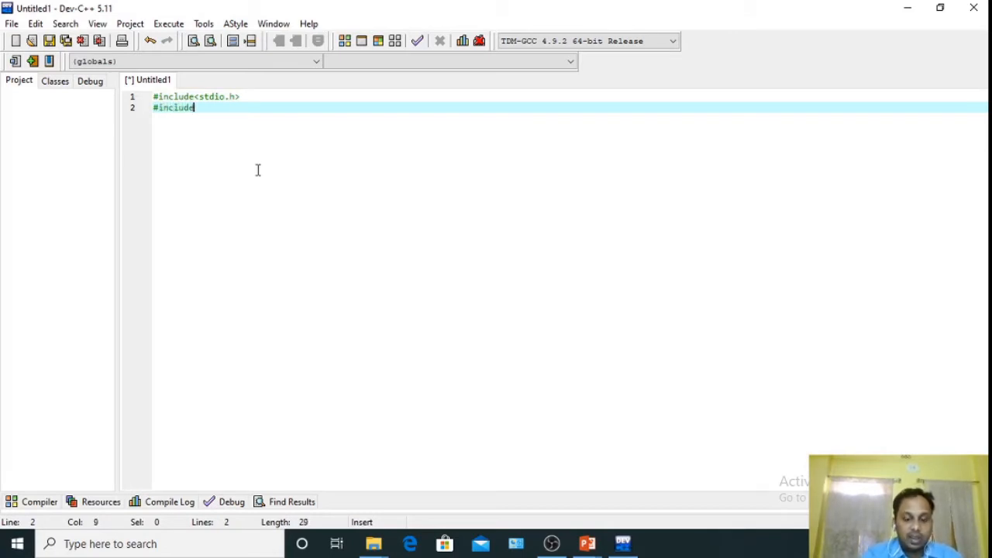
type("<c>")
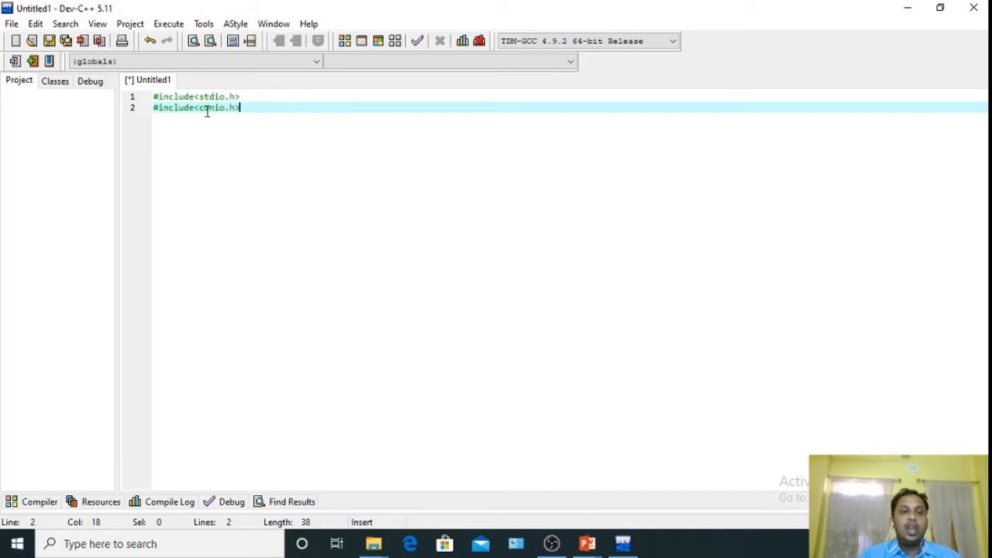
mouse_move(217, 107)
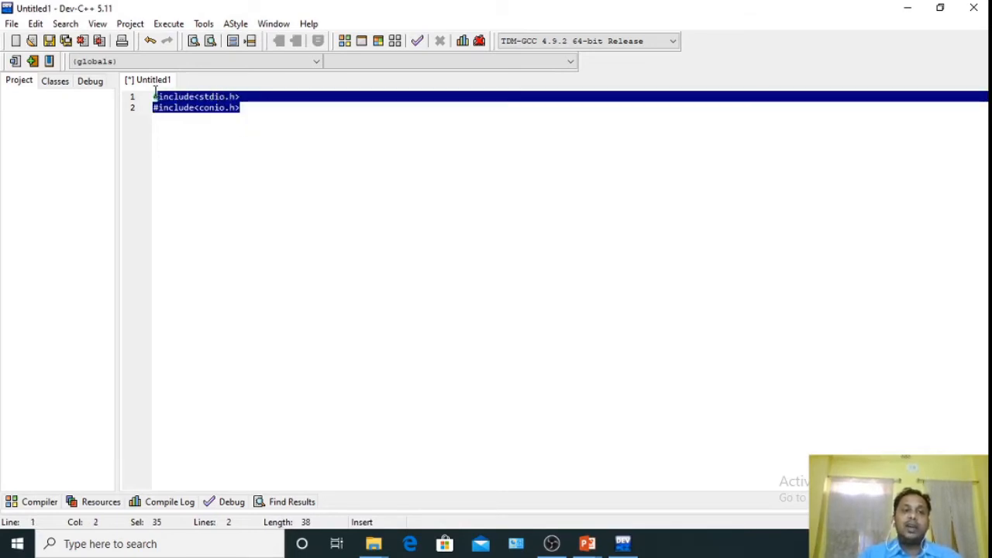
left_click(258, 108)
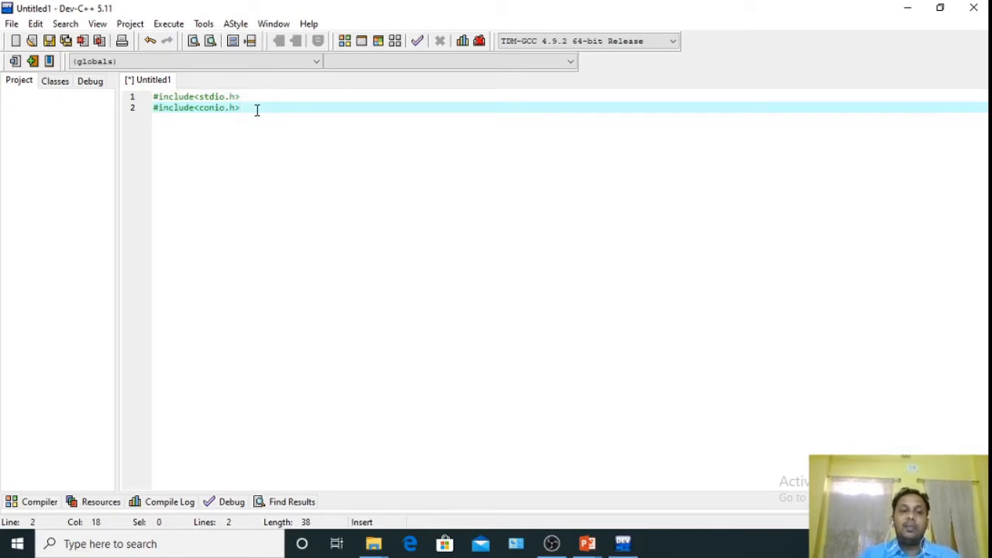
key("ctrl+a")
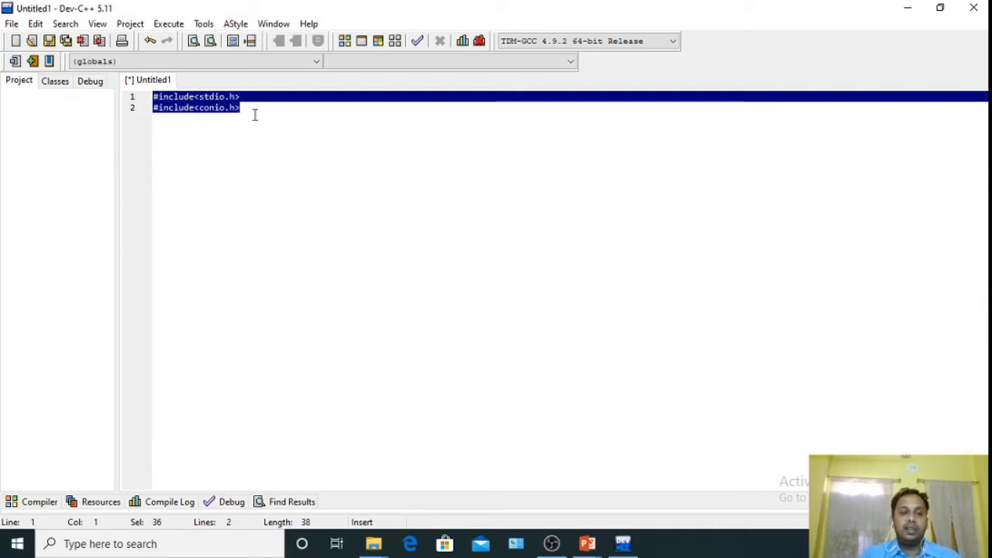
left_click(240, 109)
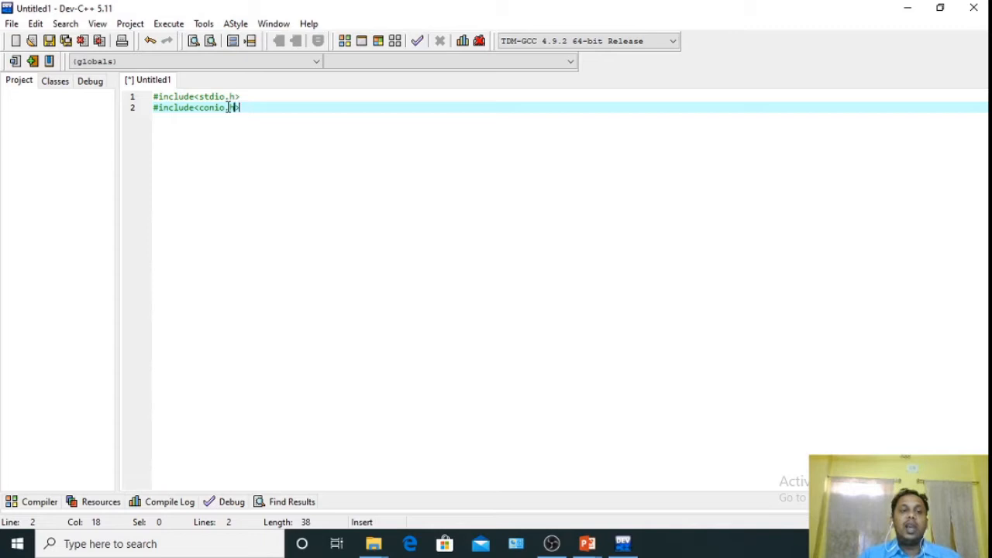
key("ctrl+a")
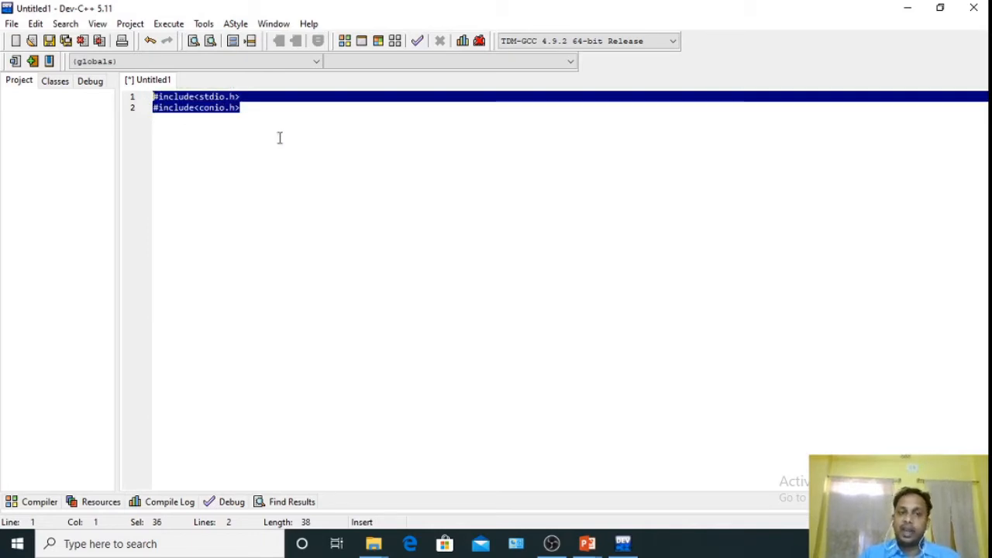
left_click(242, 109)
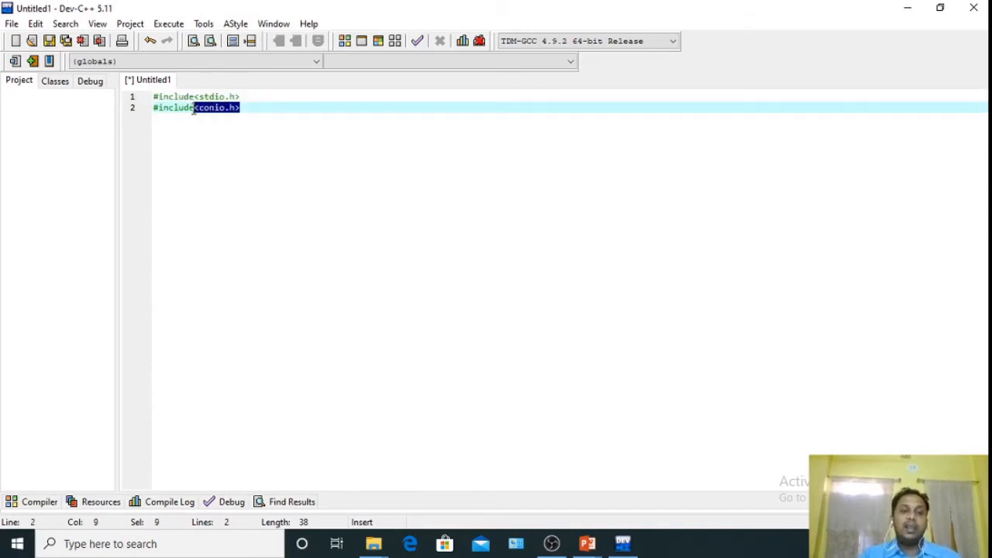
triple_click(194, 107)
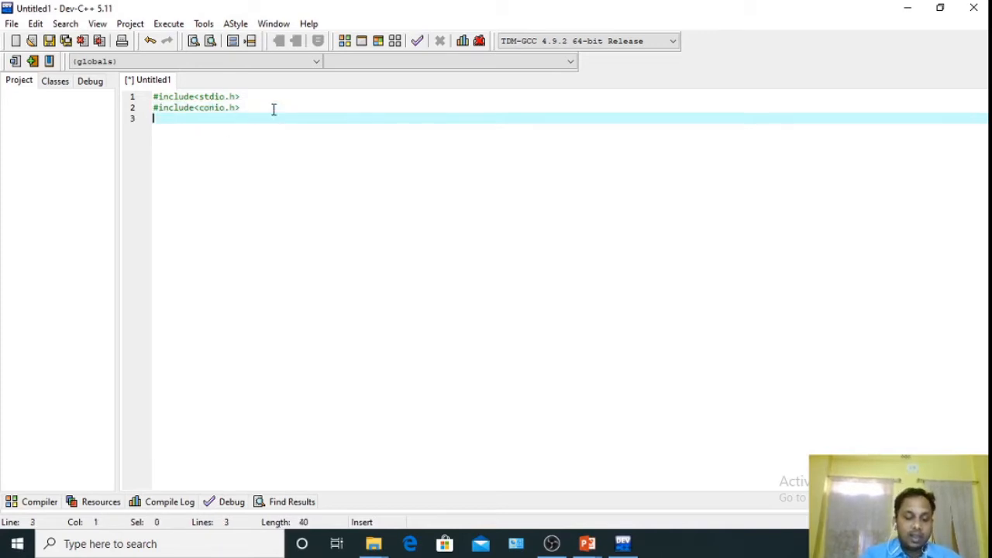
Start int main() and declare the integers a, b, sum.
type("void main")
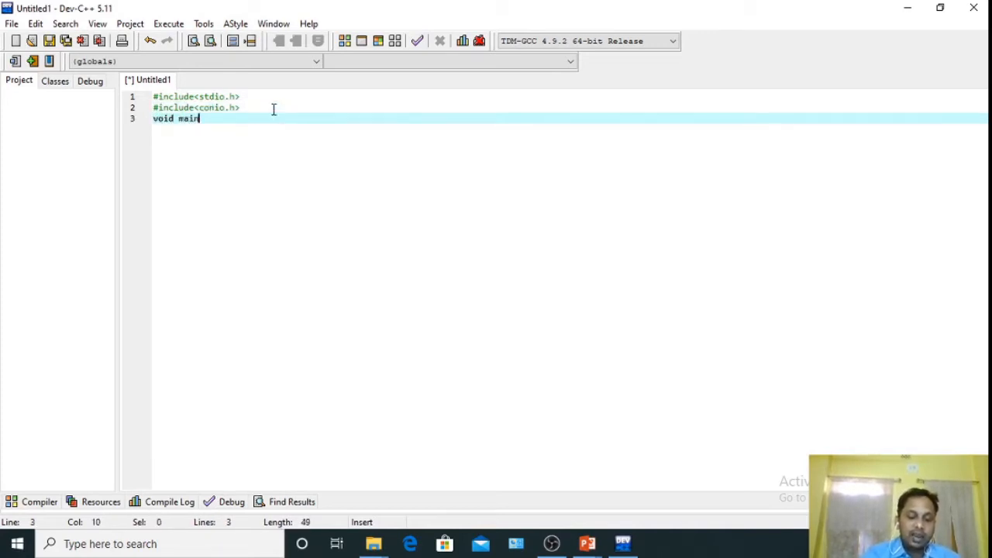
type("()")
type("{")
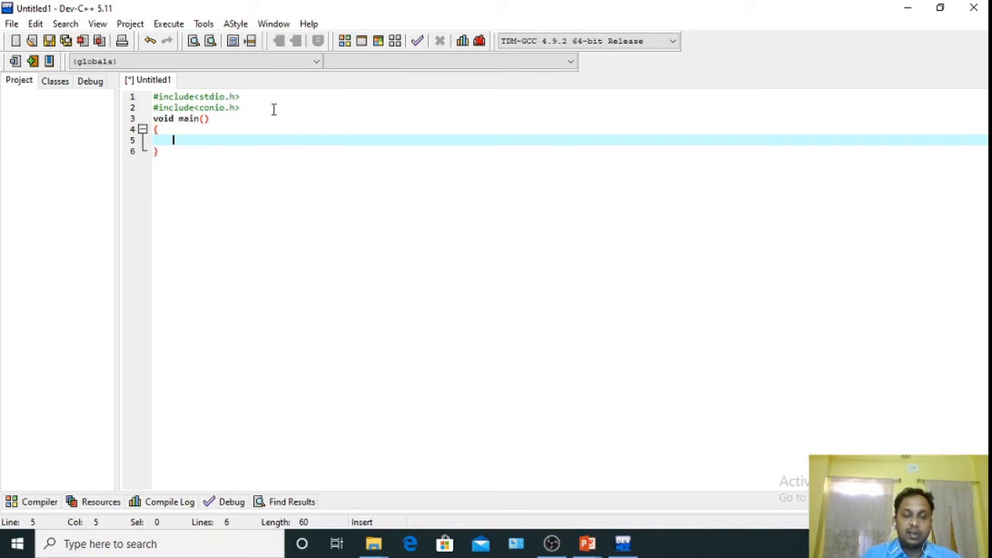
double_click(161, 118)
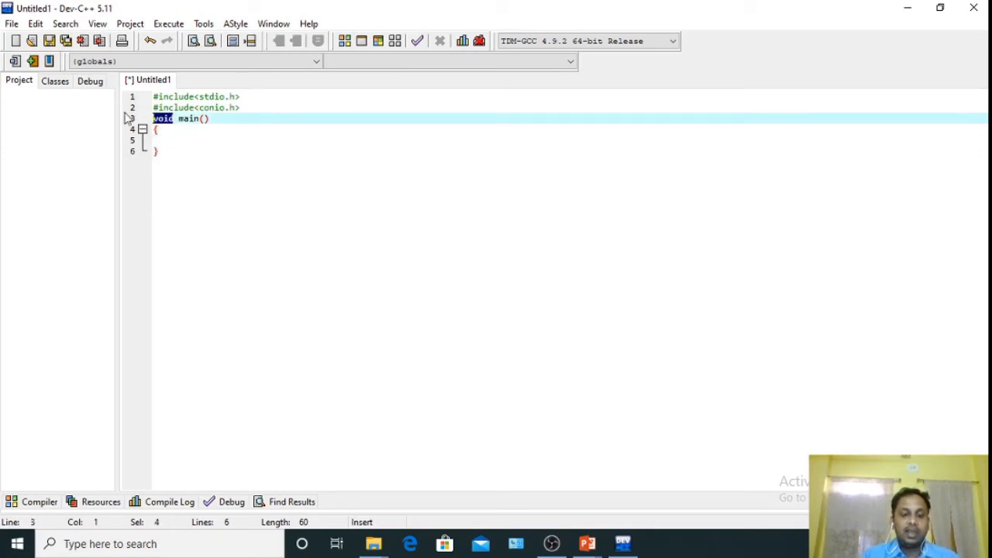
type("int")
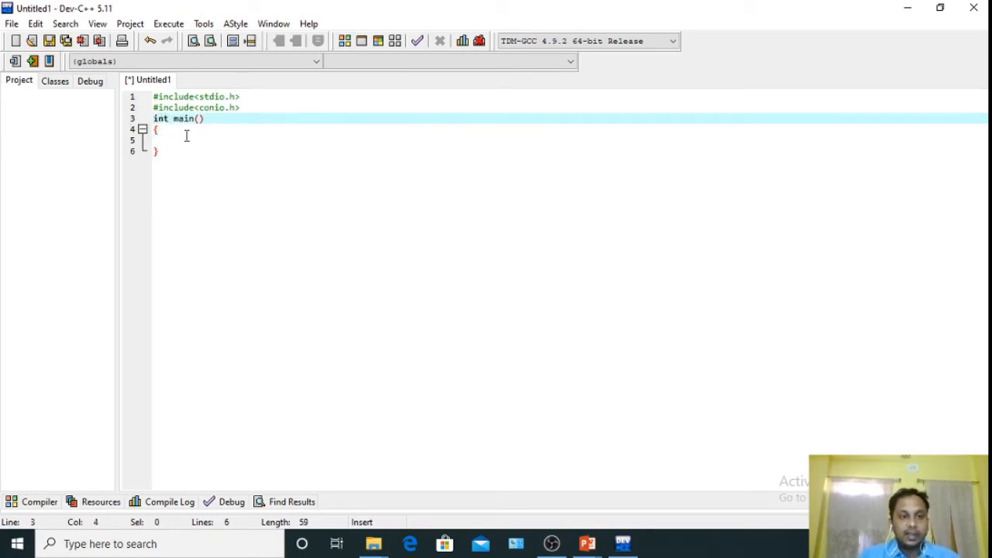
type("int")
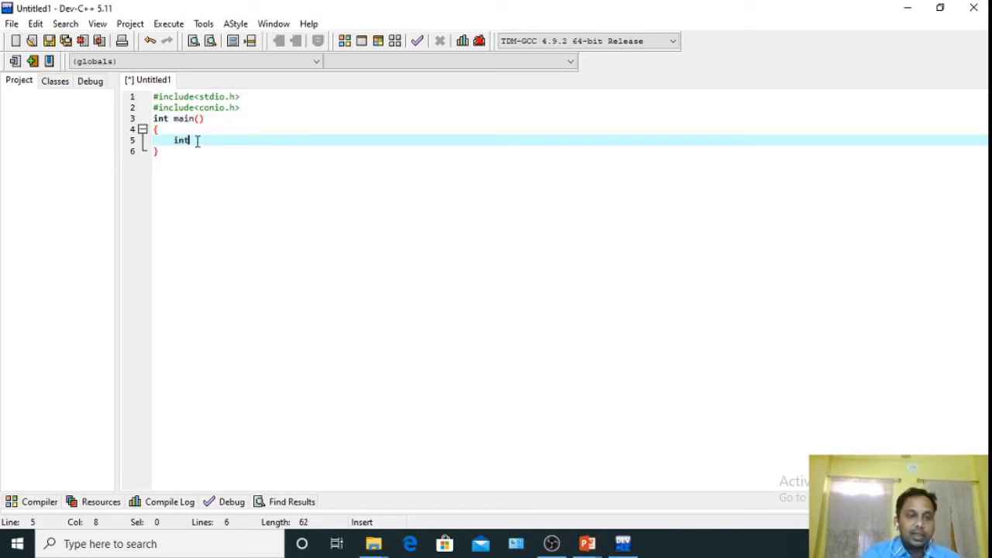
type("a, b")
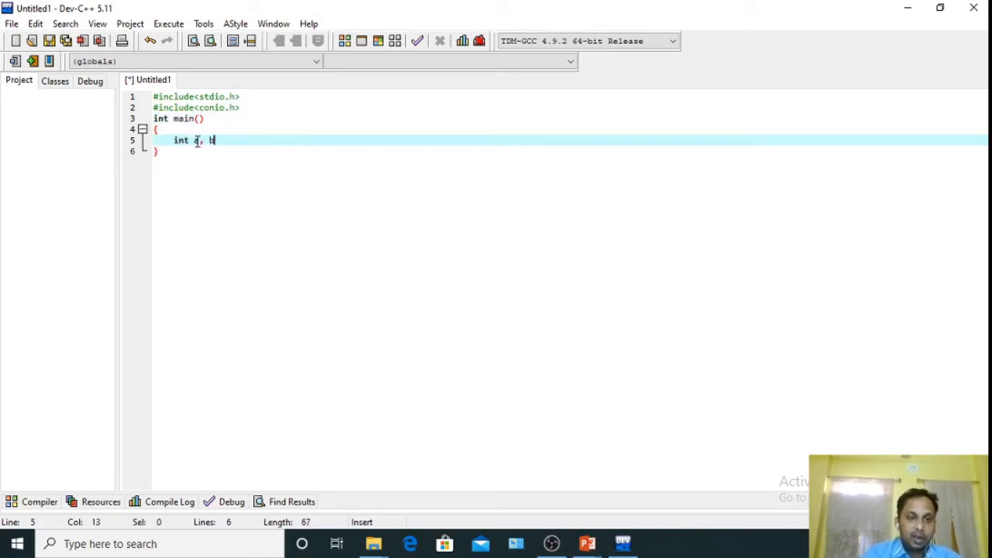
type(", sum")
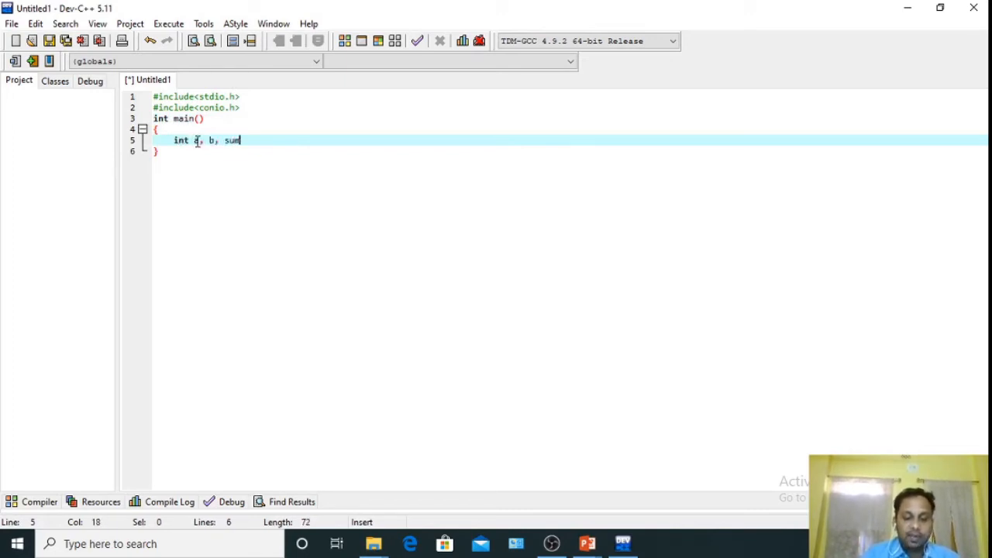
type(";")
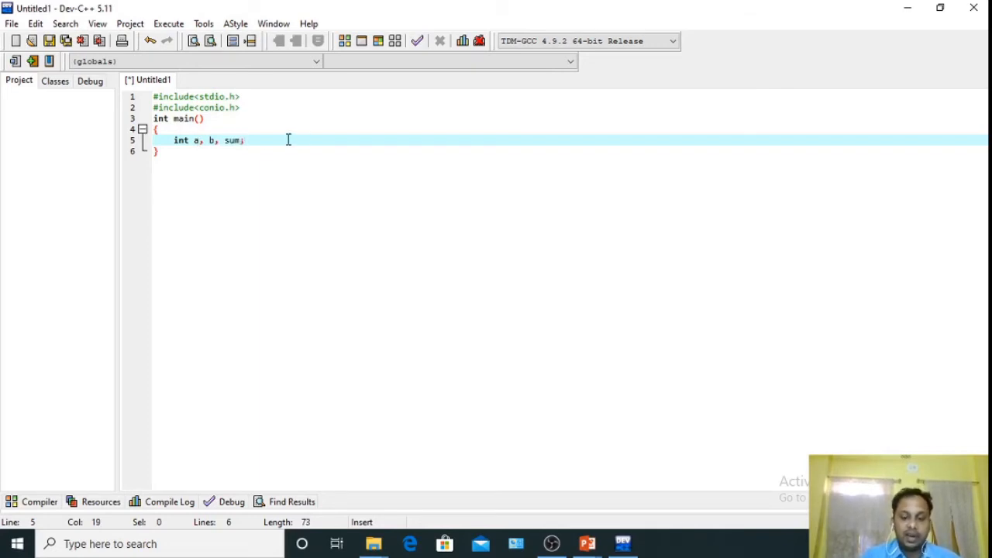
Add a printf prompt asking to enter two numbers, fixing the miscapitalised Enter.
type("pri")
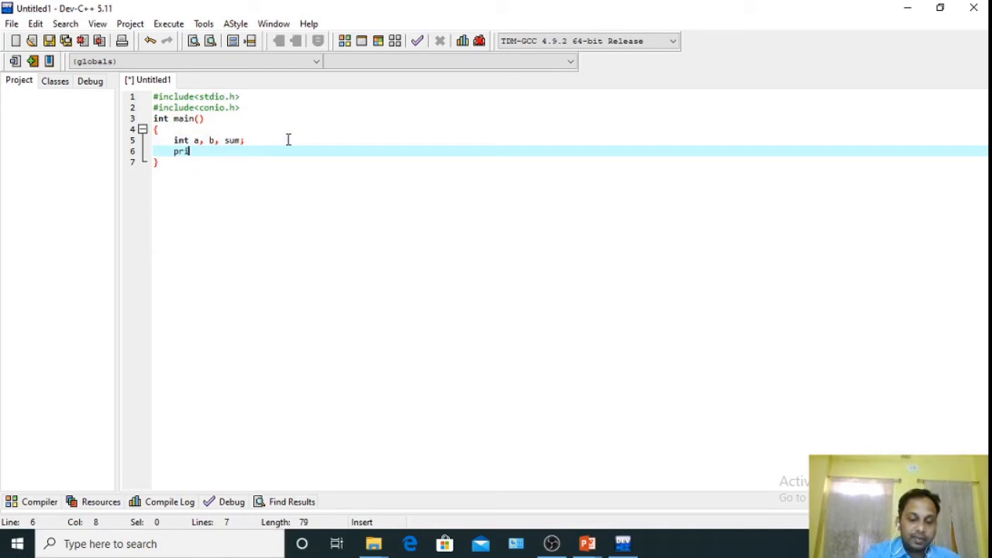
type("ntf()")
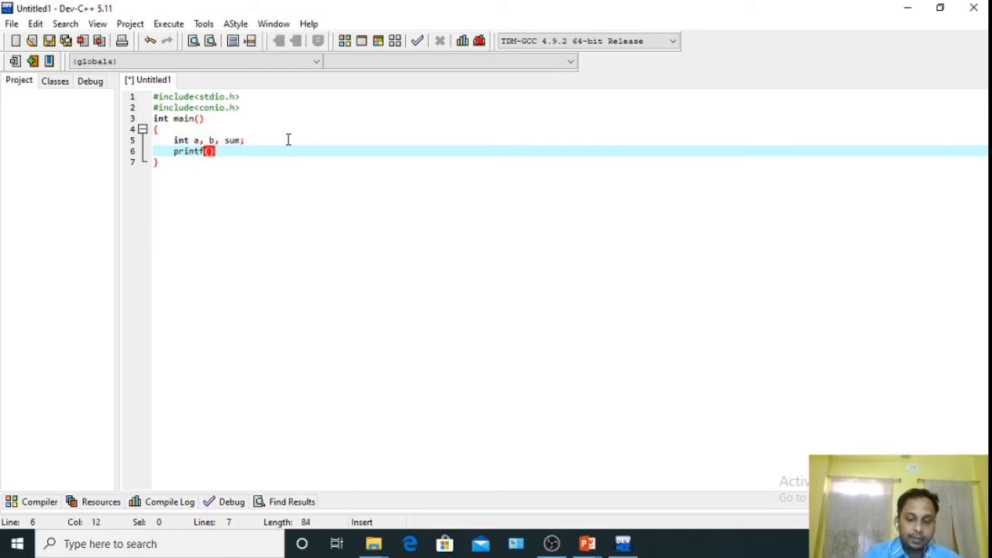
type("\"")
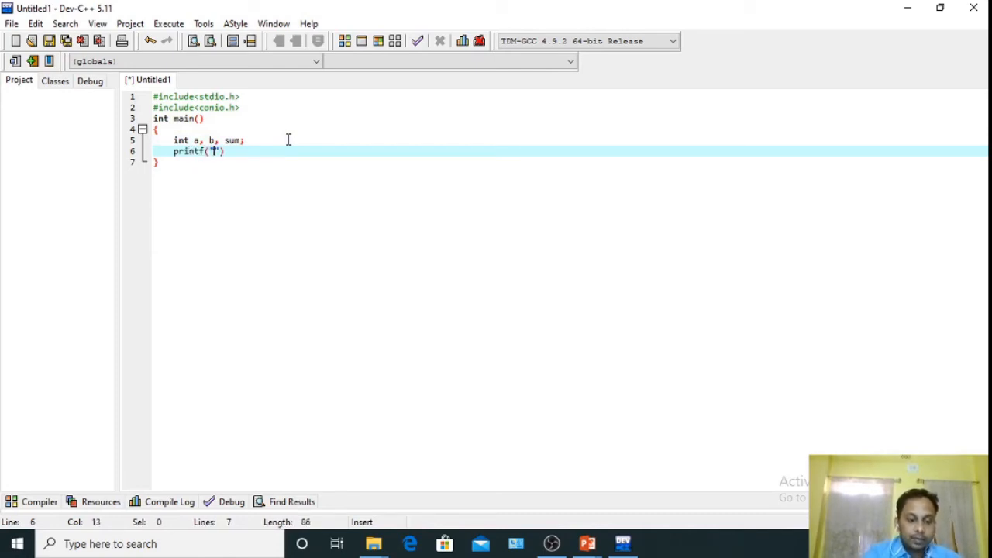
type("ENter")
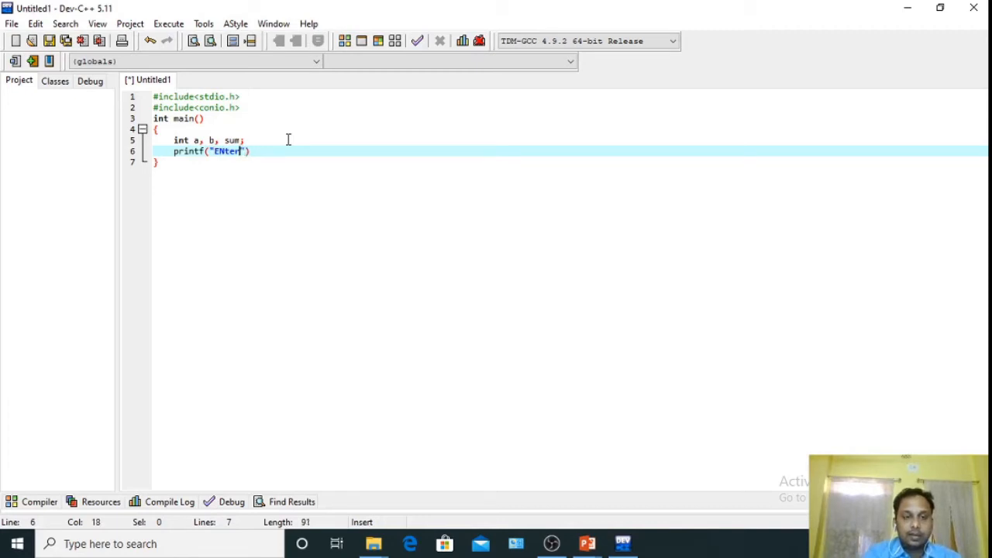
key("BackSpace")
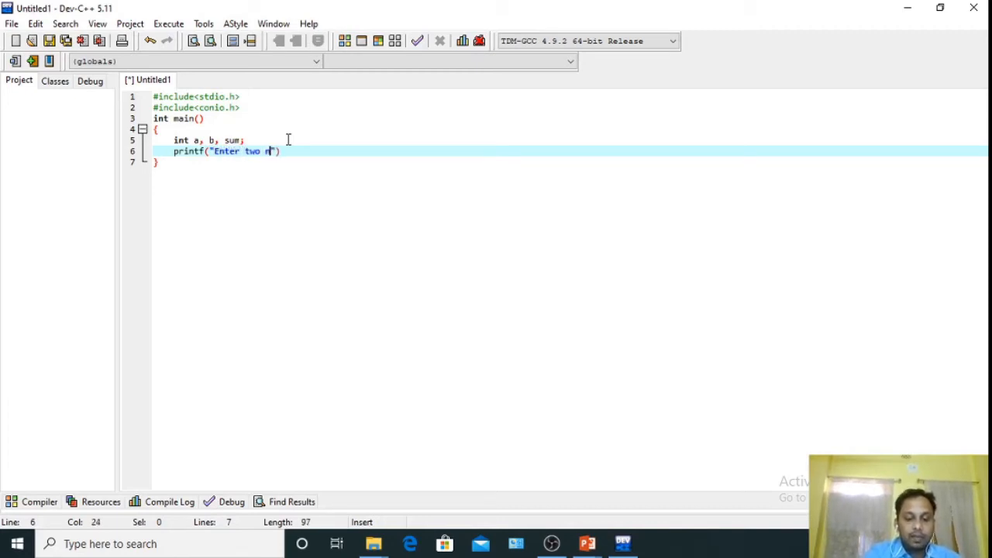
type("umbers")
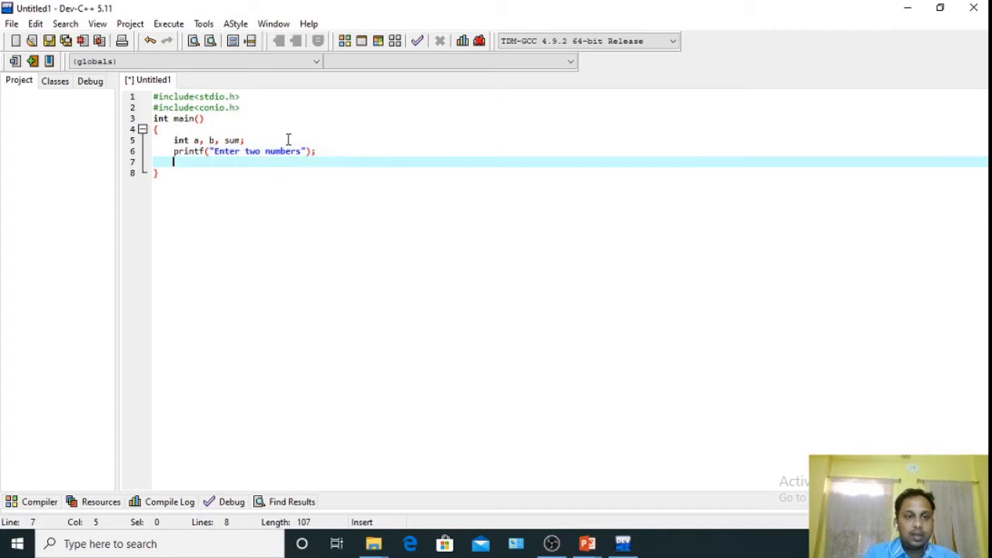
Add scanf("%d %d", &a, &b); to read the two numbers into a and b.
type("scanf")
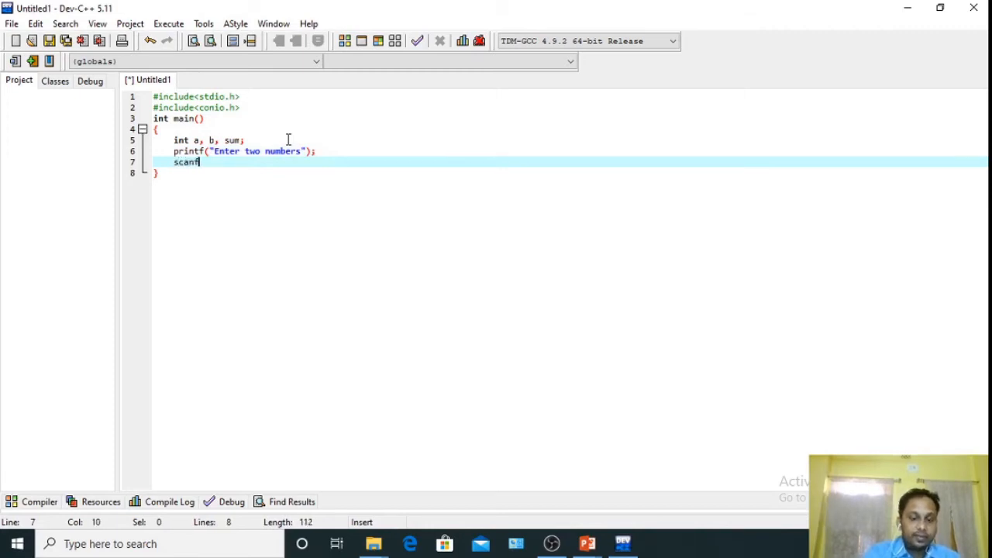
type("()")
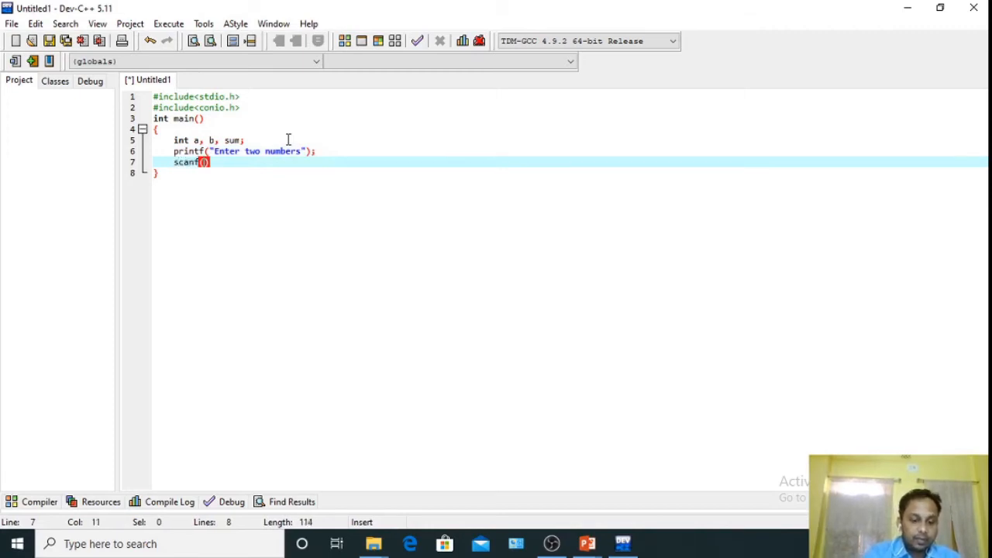
type("&")
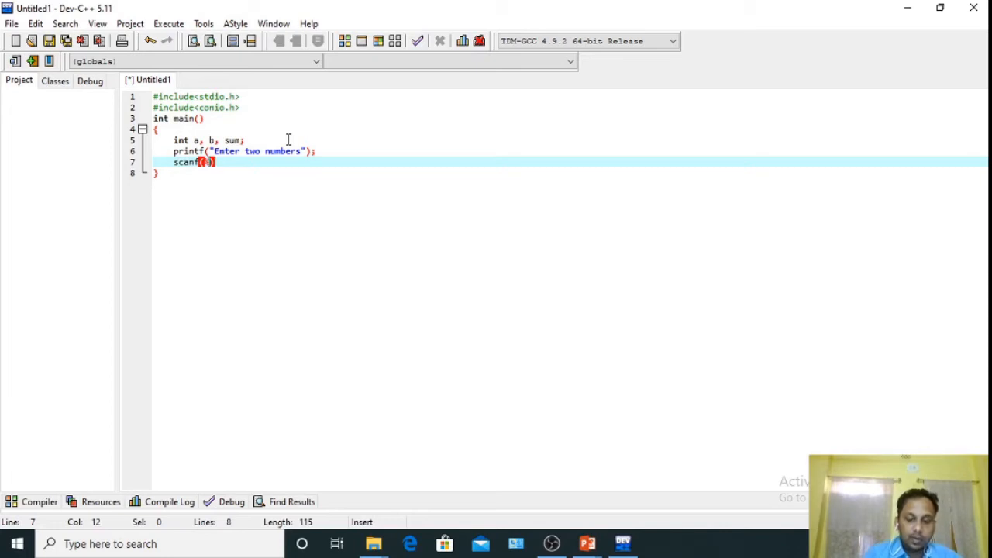
type("\"%")
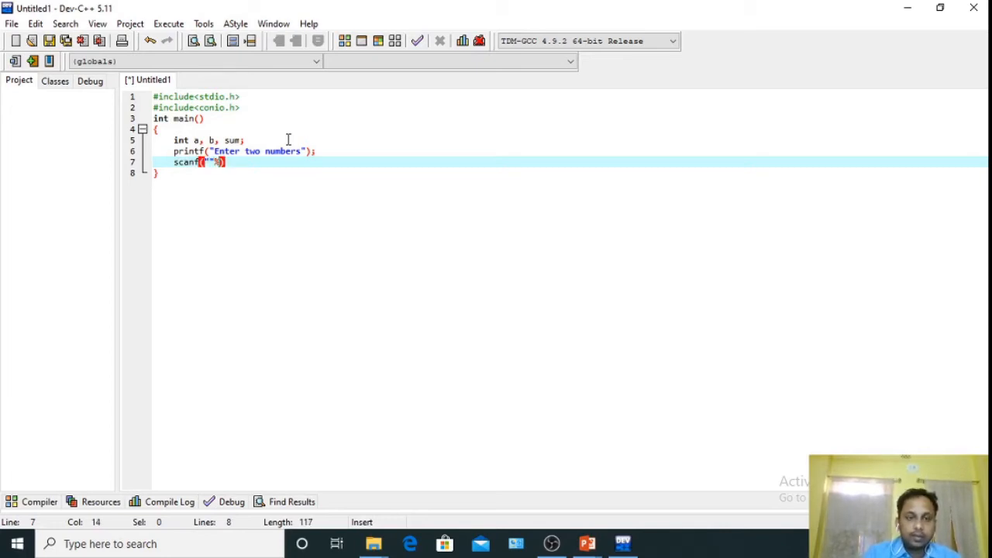
key("backspace")
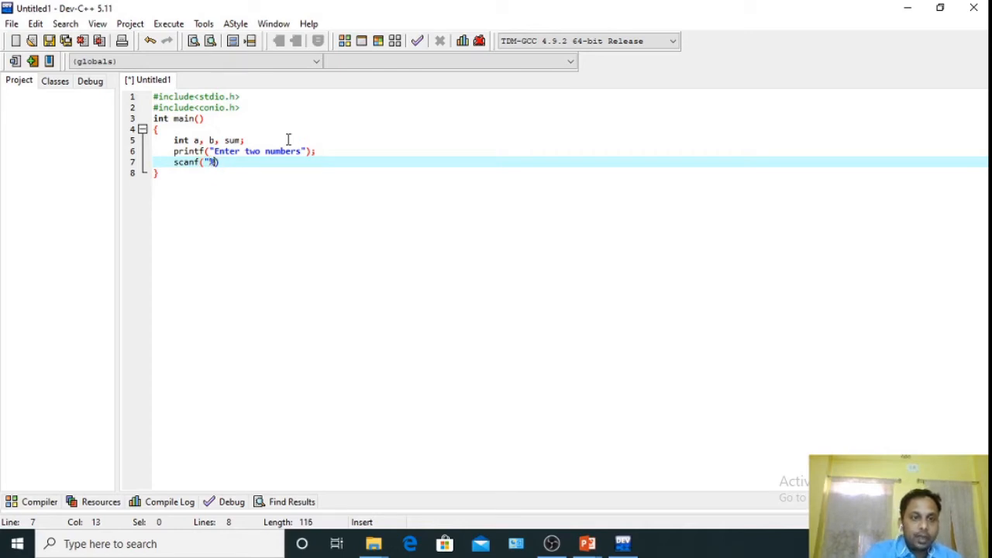
type("d")
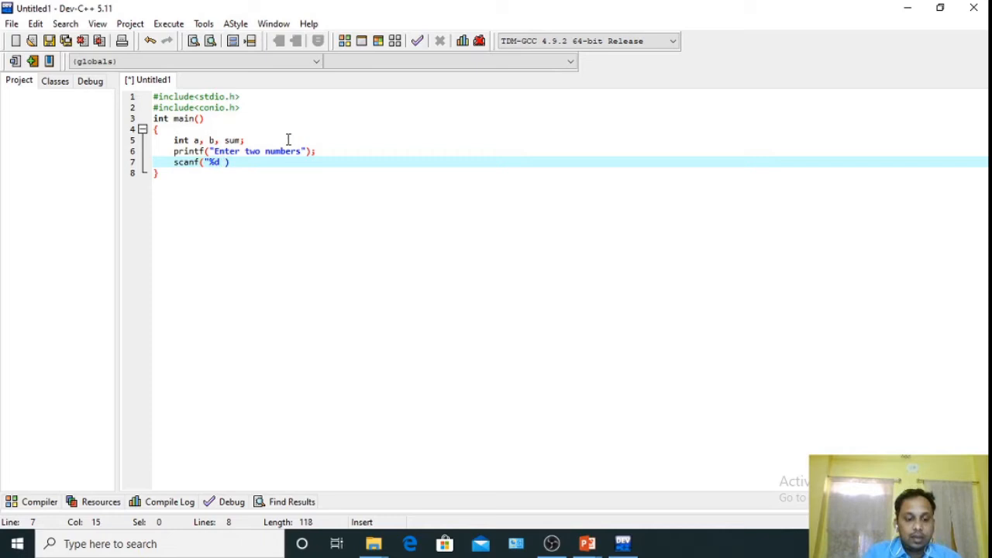
type("%d\"")
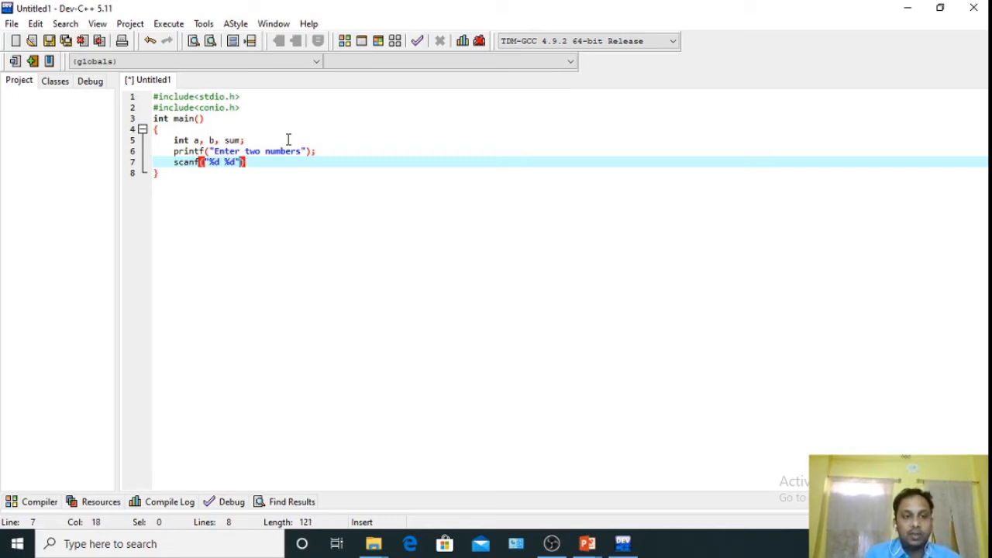
type(".")
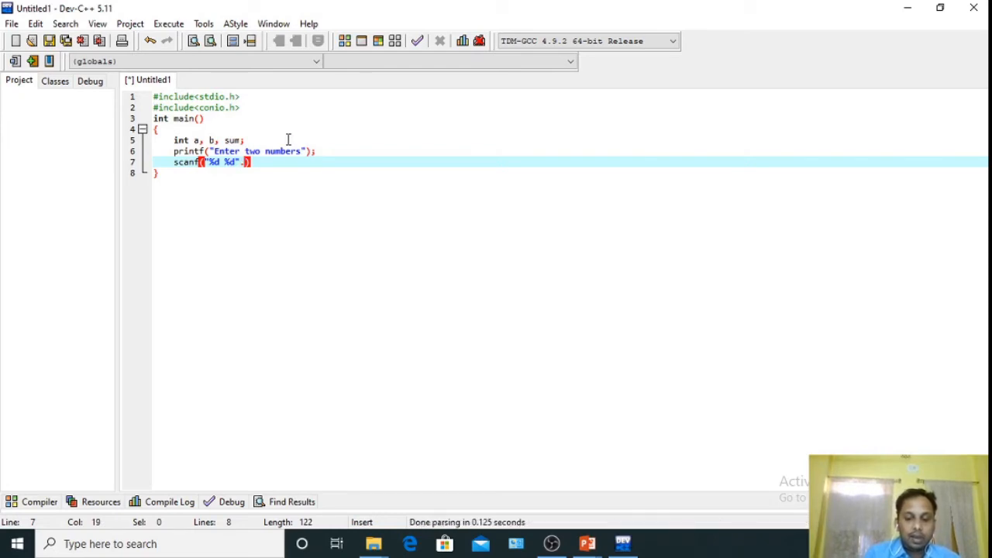
type(",")
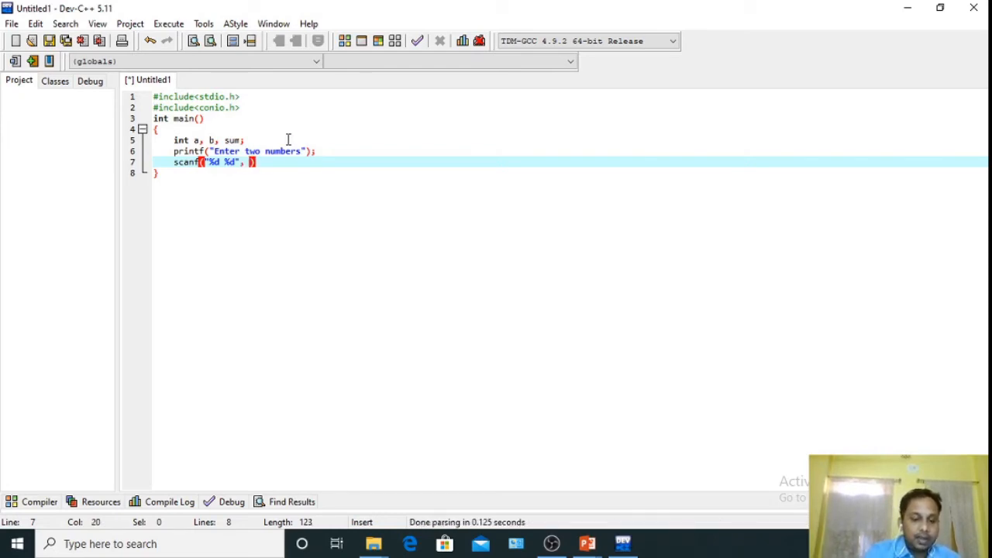
type("&a")
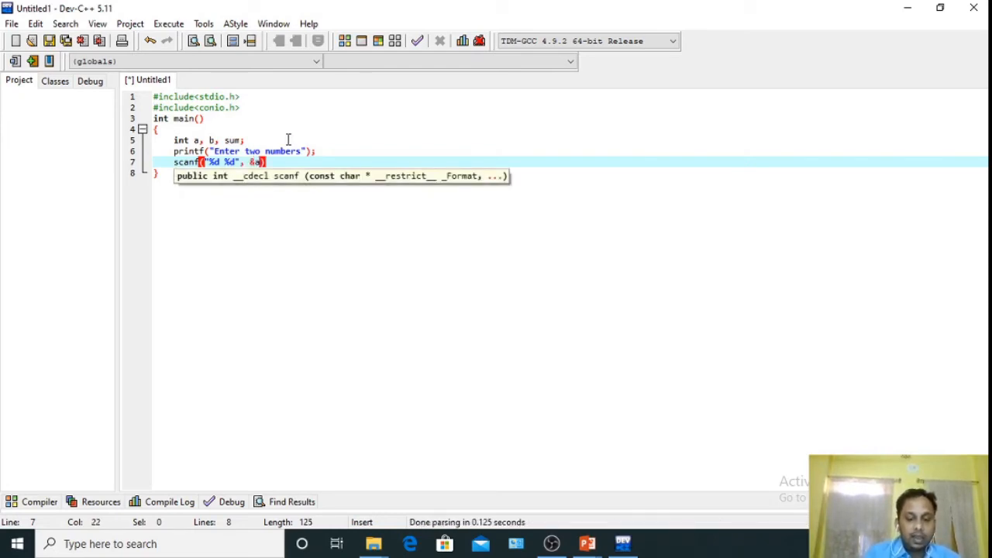
type(", &b")
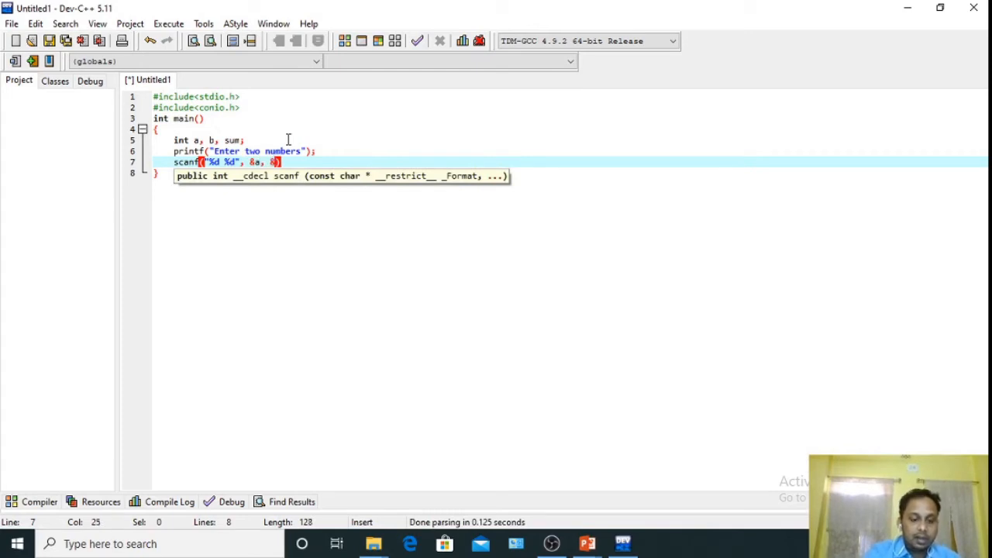
type("b")
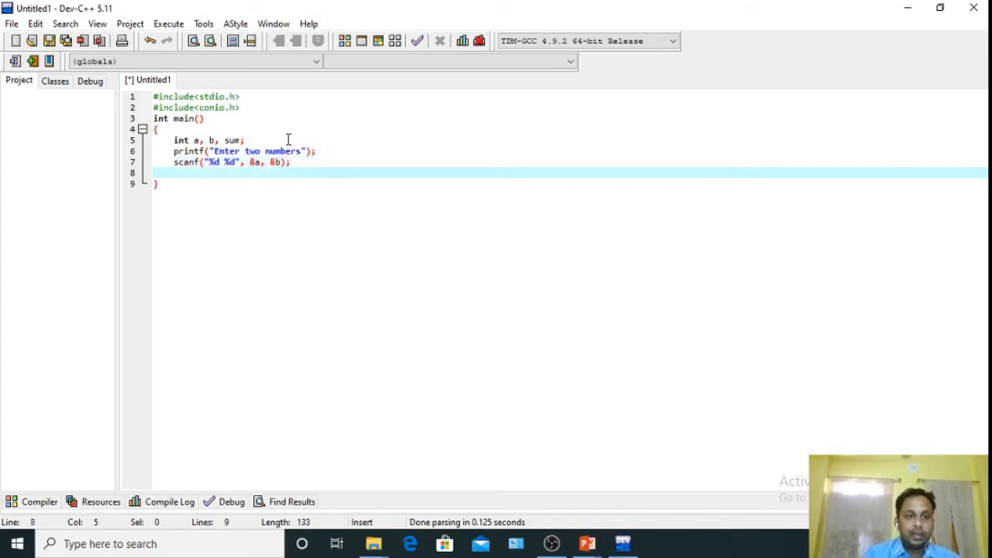
Compute sum=a+b and print it with printf("The result is %d", sum);.
type("sum")
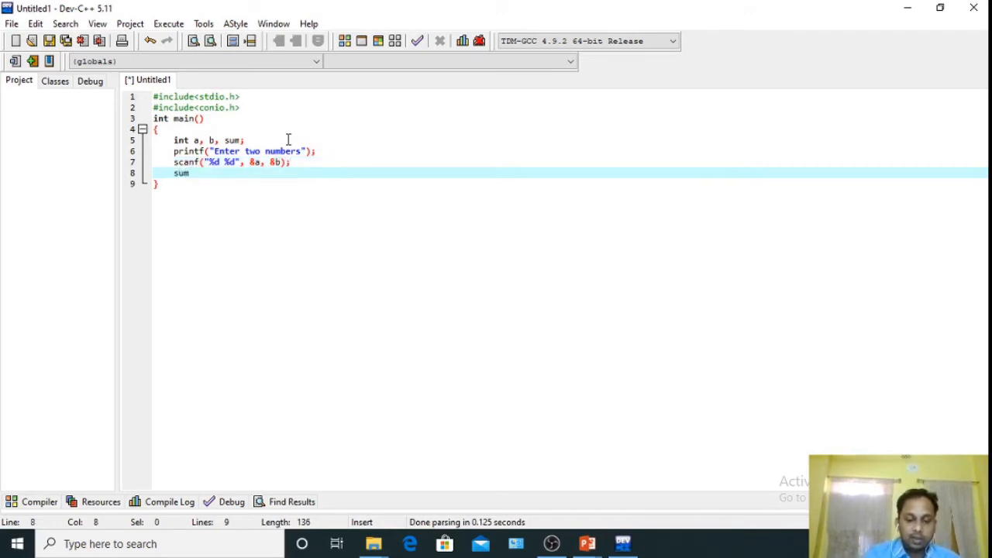
type("=a+b")
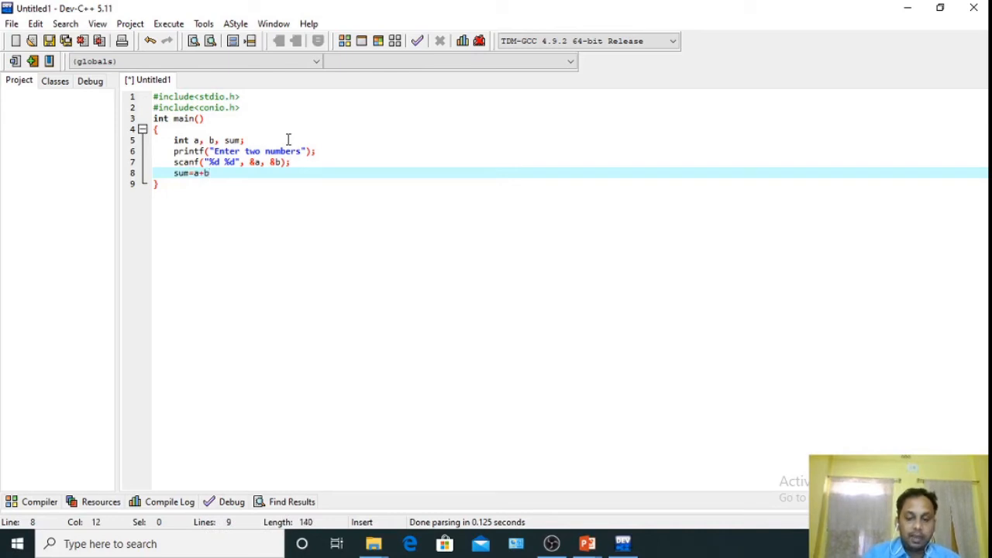
type(";")
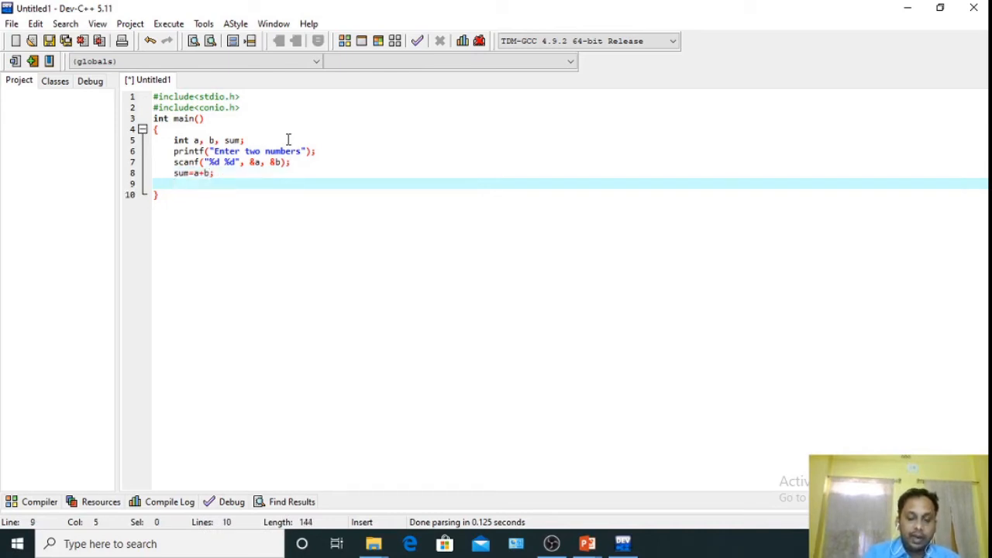
type("printf")
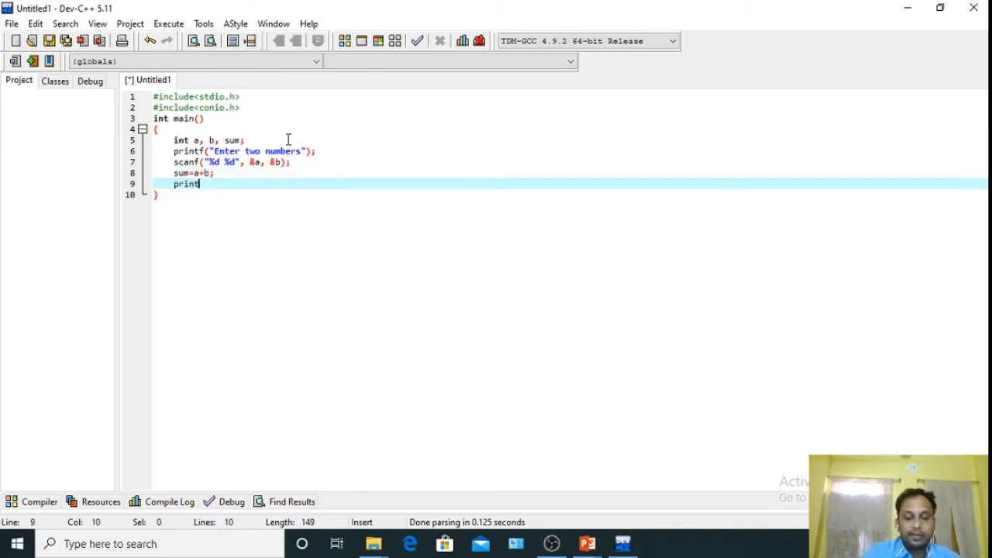
type("(")
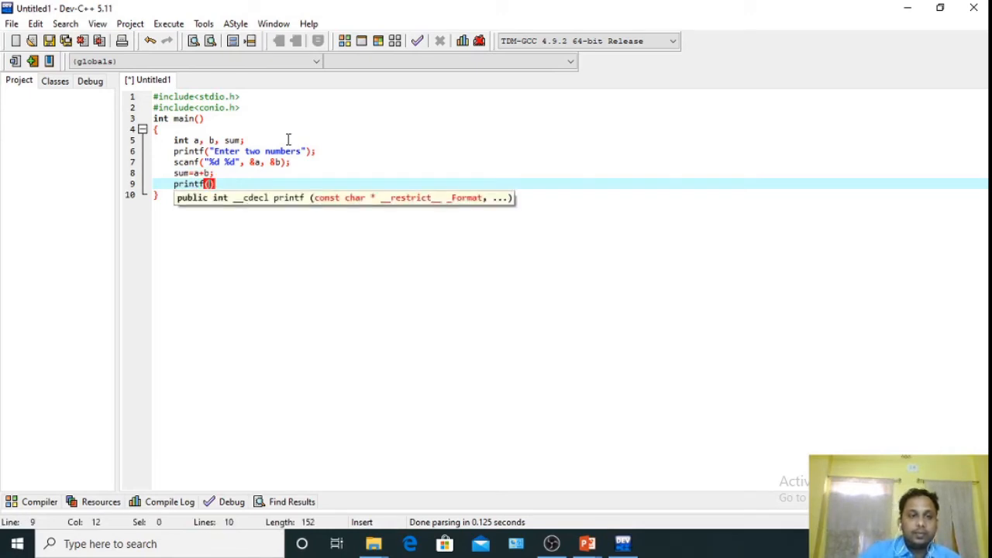
type("\"")
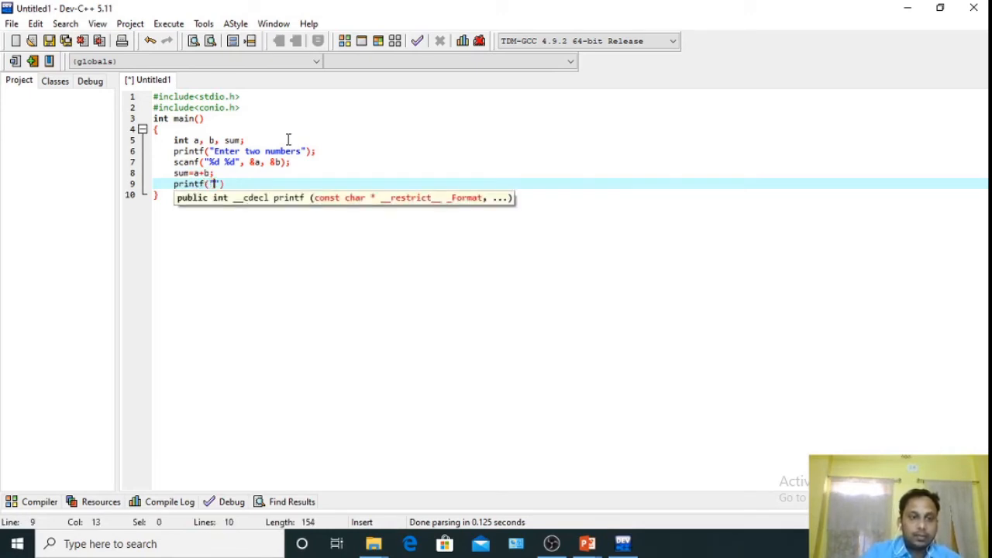
type("The res")
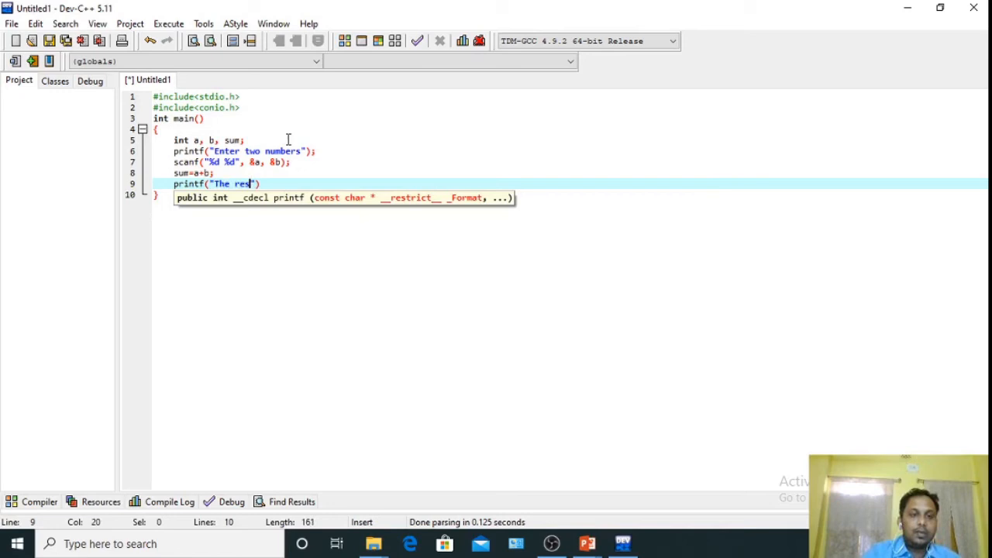
type("ult is %d")
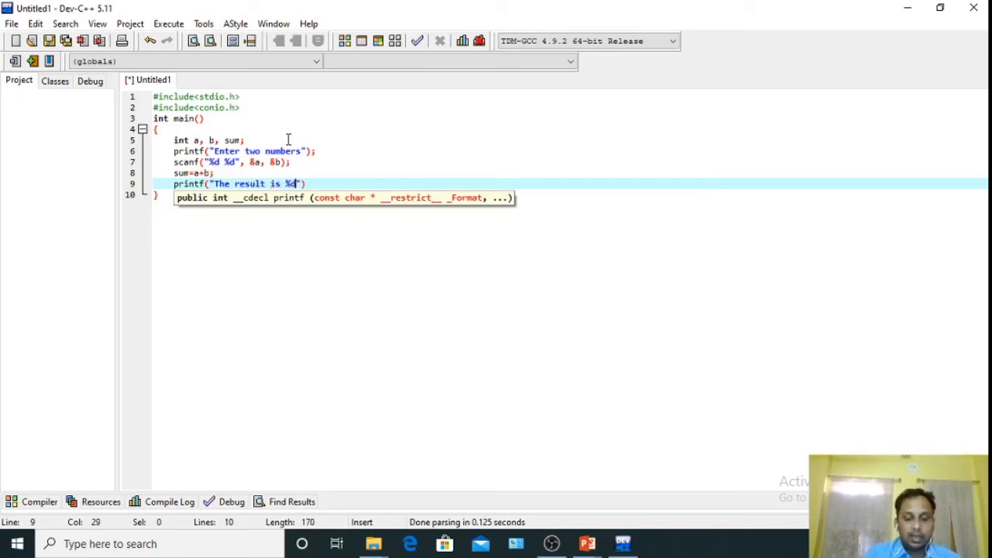
type(")")
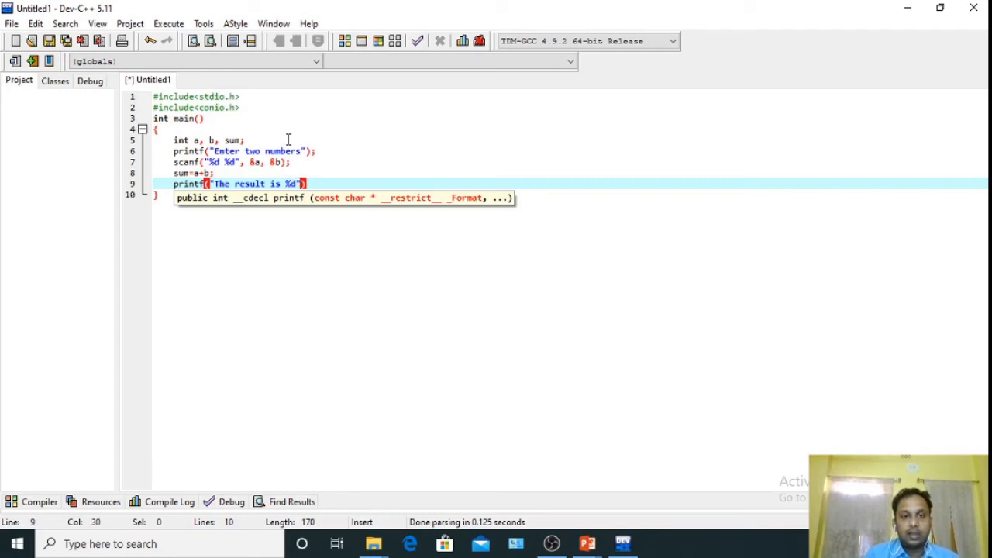
type(", sum")
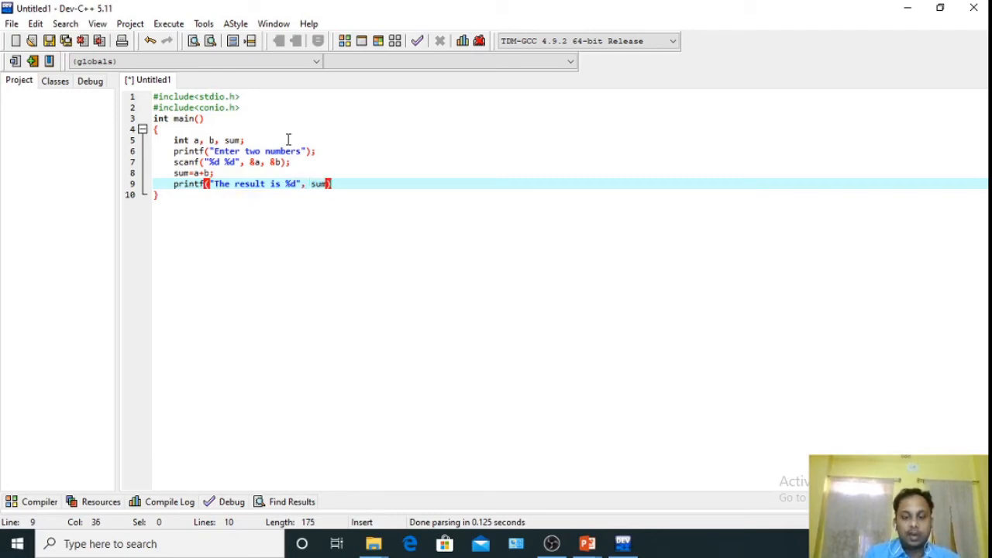
type(";")
type("ret")
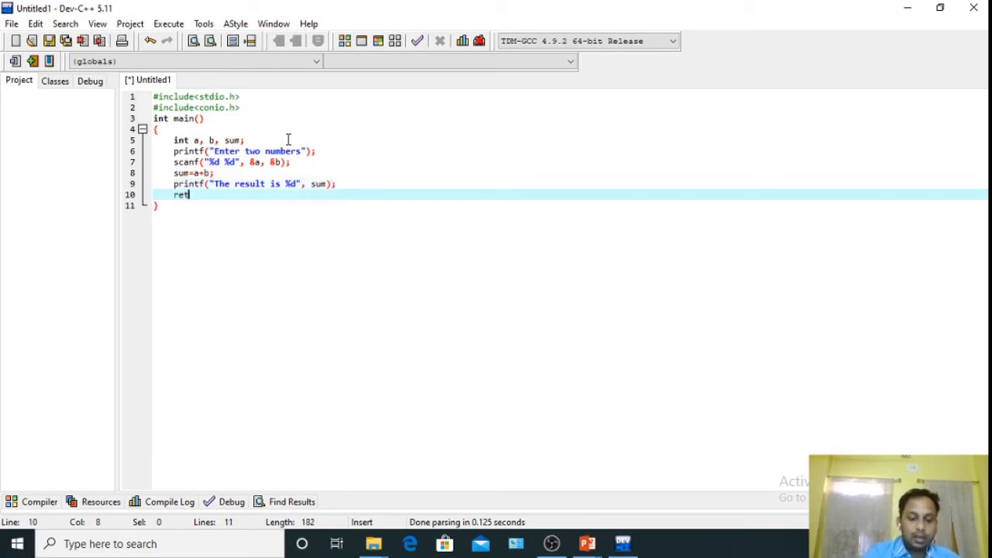
End main with return 0;.
type("urn 0")
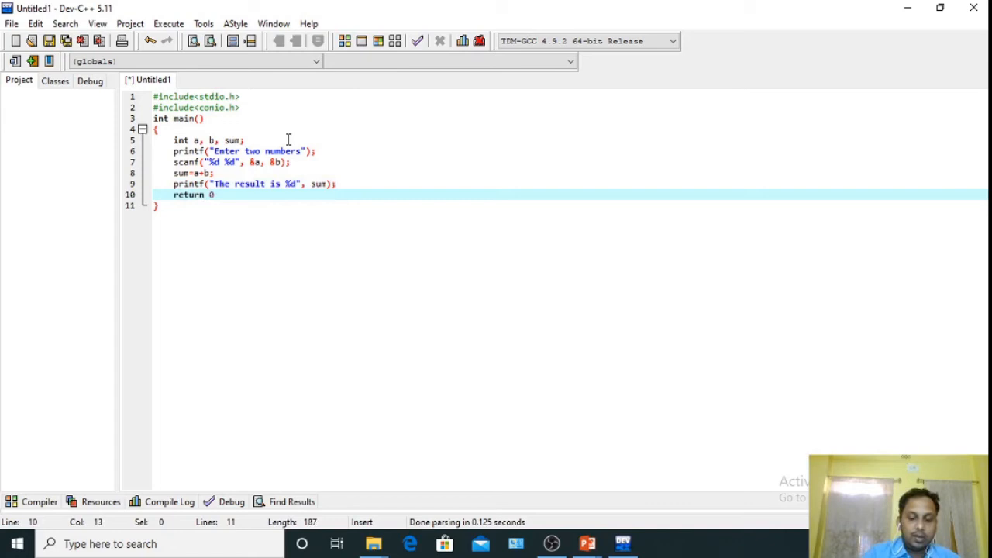
type(";")
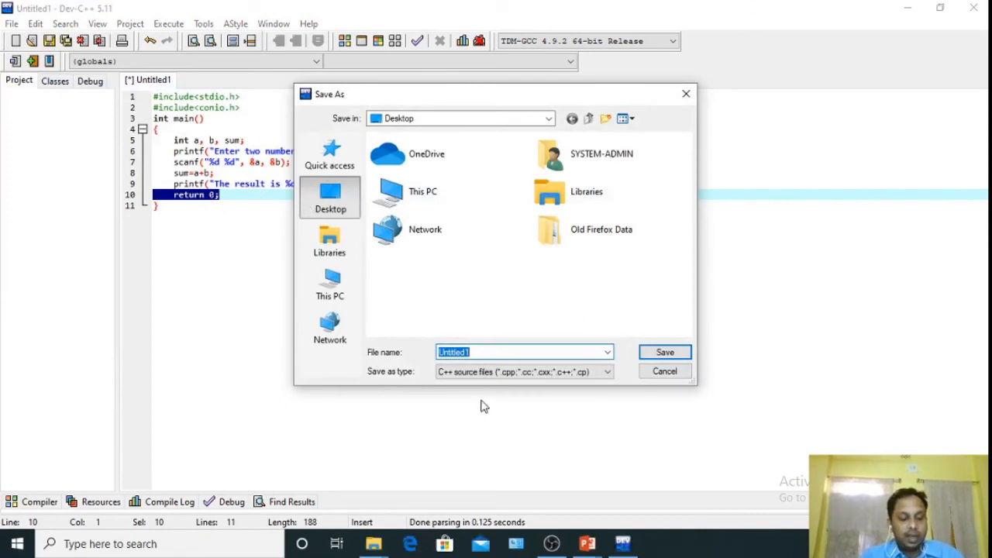
Save the program to the desktop as Sum.c.
type("Sum.")
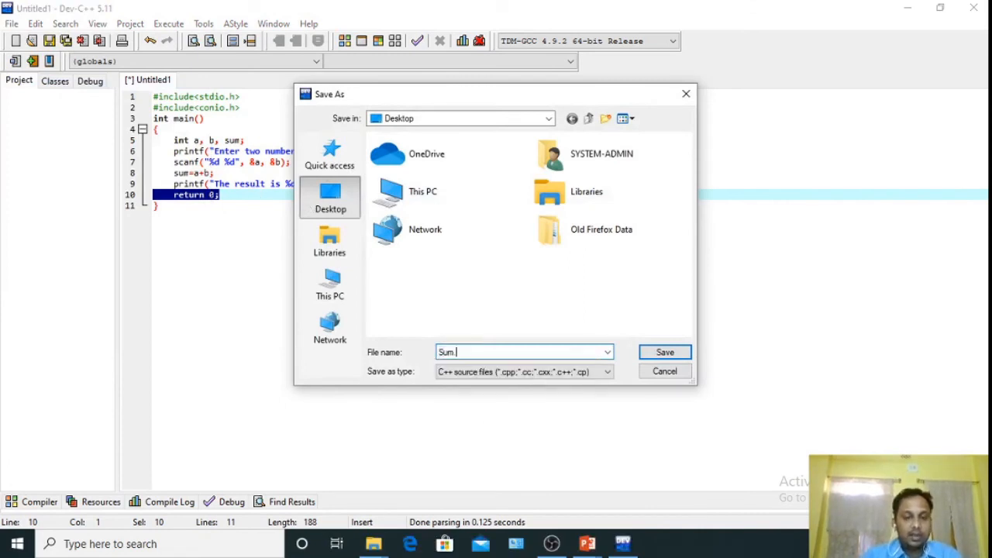
left_click(663, 352)
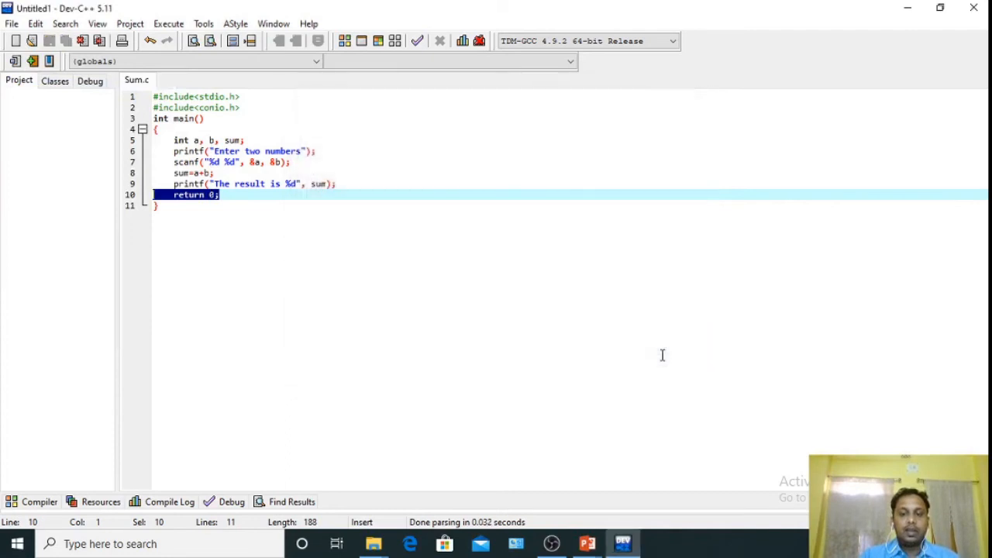
Compile and run Sum.c, entering 6 and 7 so it prints The result is 13.
left_click(130, 23)
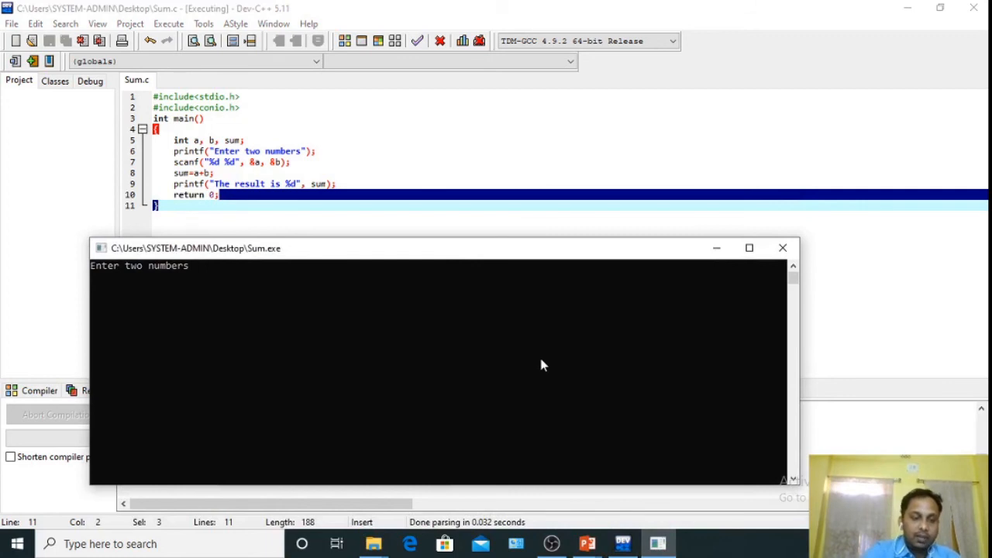
type("6")
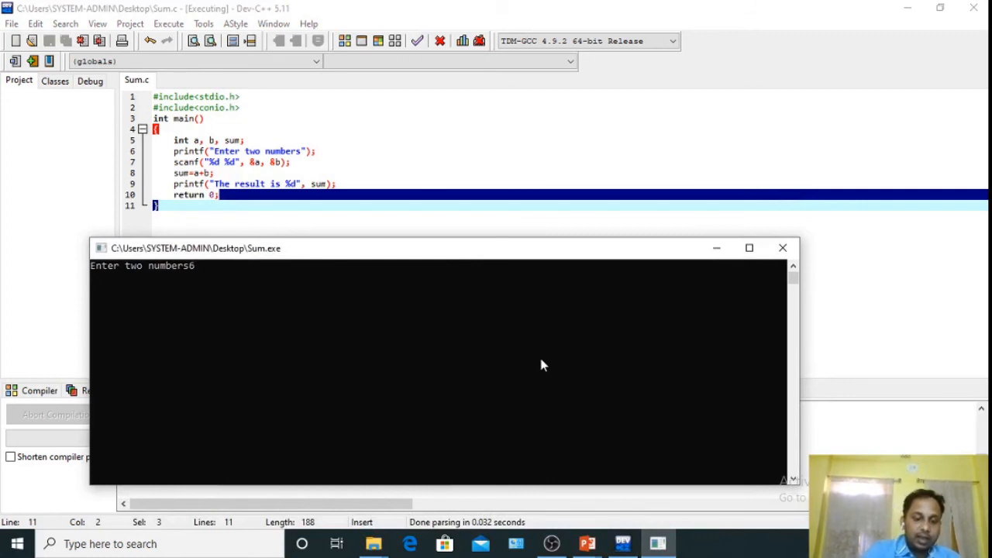
type("7")
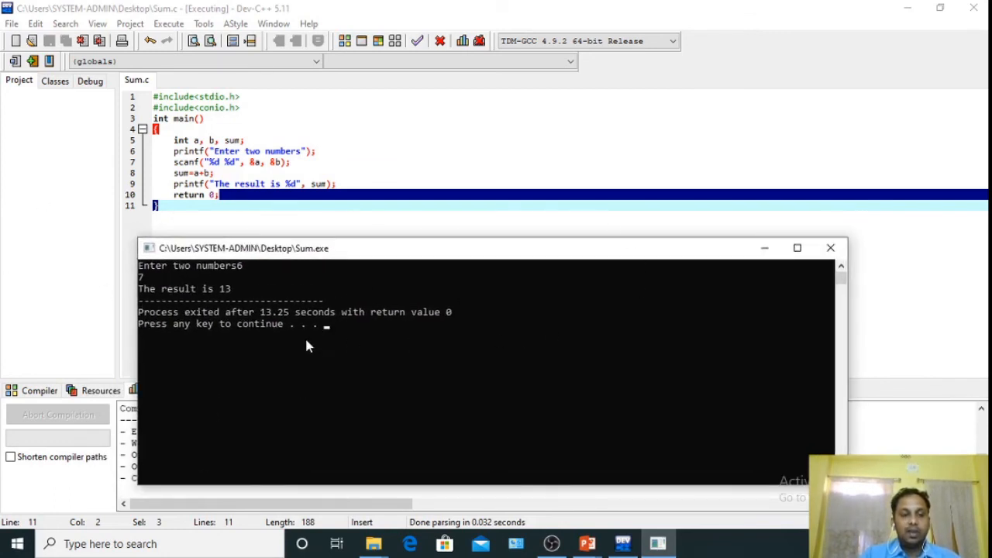
mouse_move(284, 210)
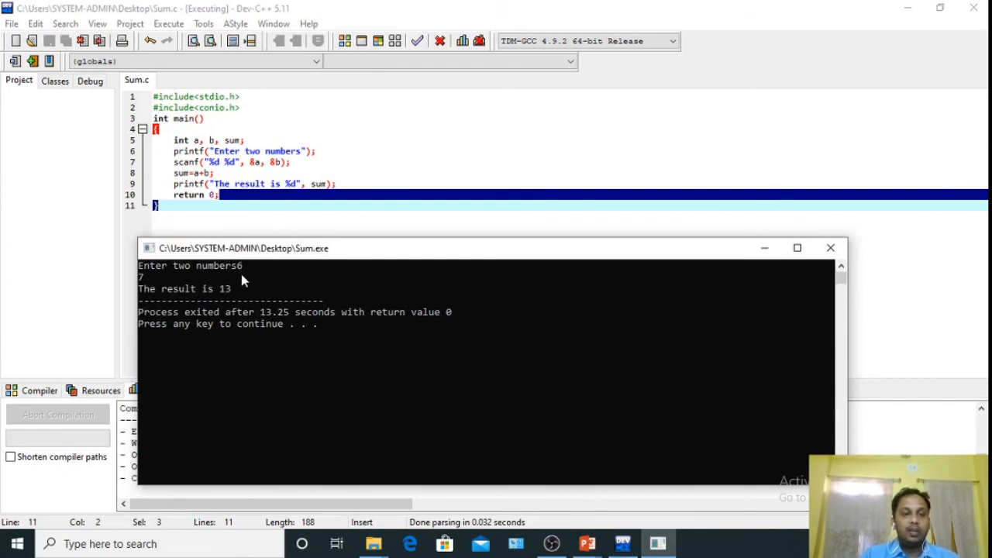
mouse_move(260, 298)
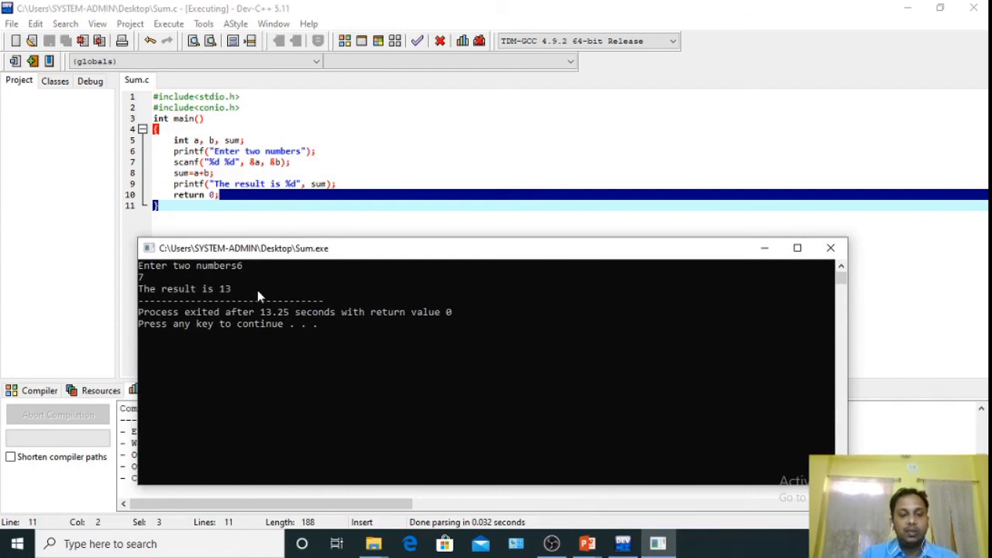